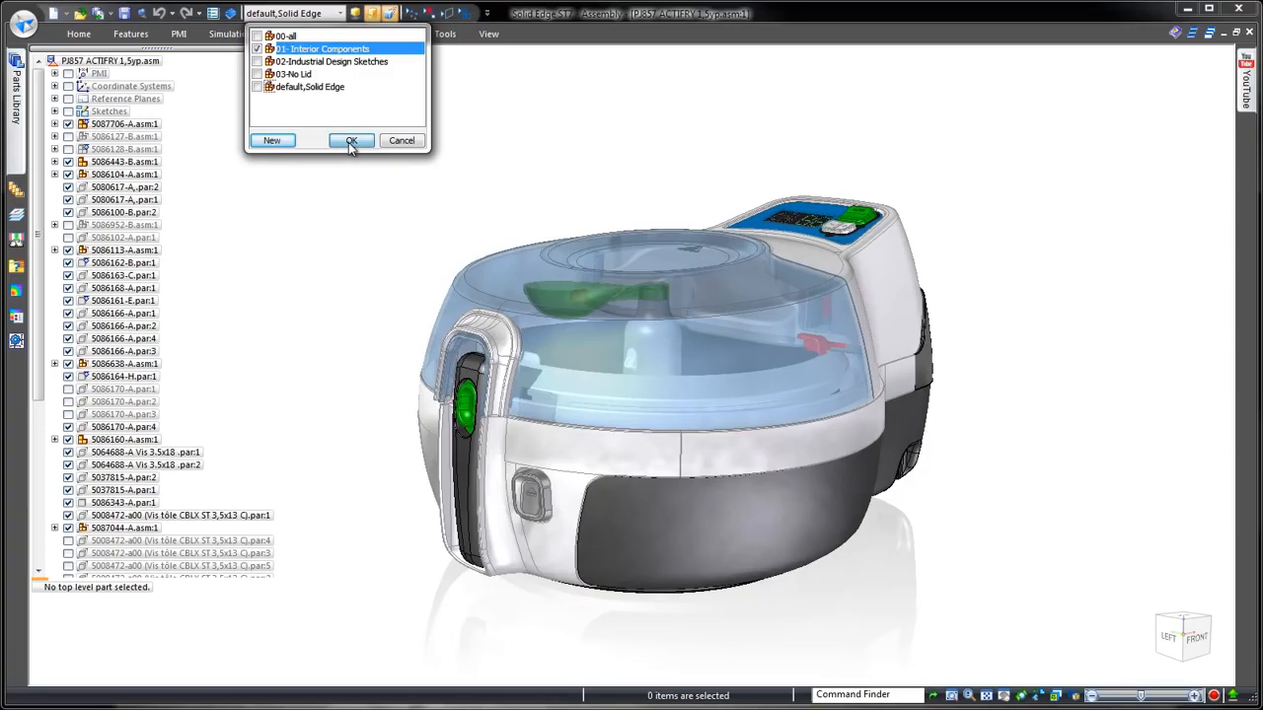
Show the '01 Interior Components' configuration, then restore '00 all' from a side view.
left_click(352, 141)
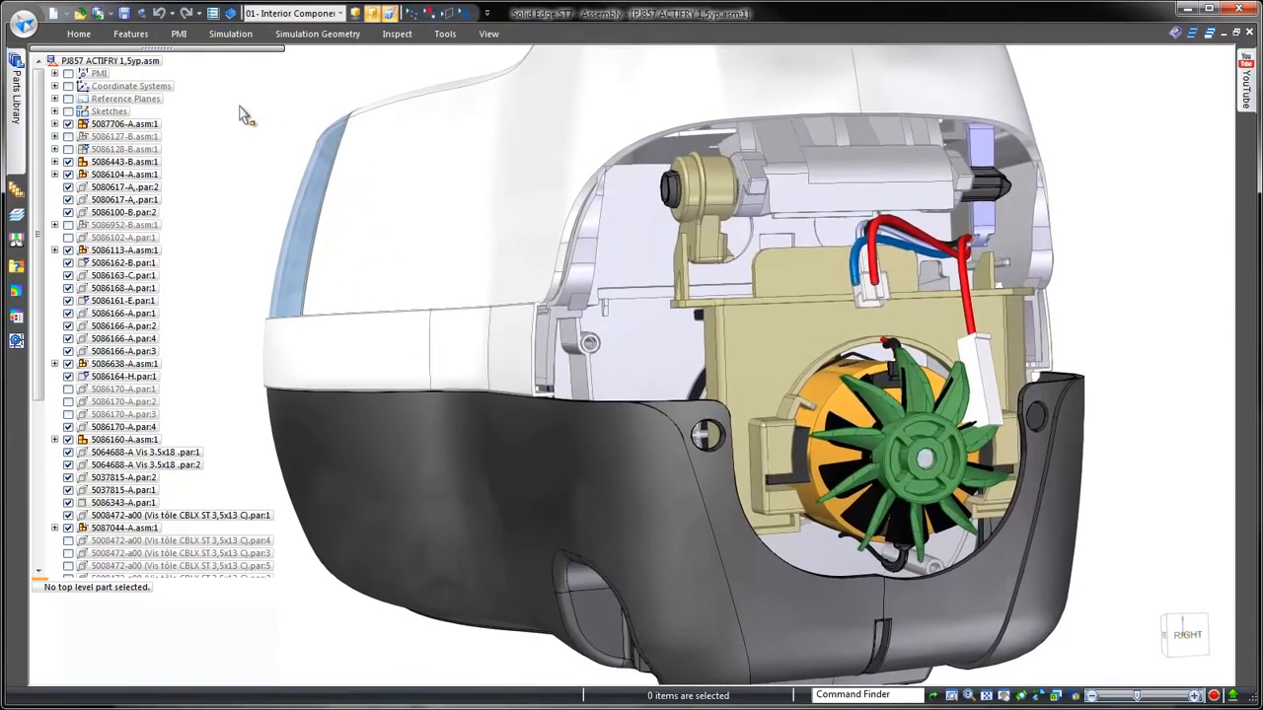
left_click(340, 12)
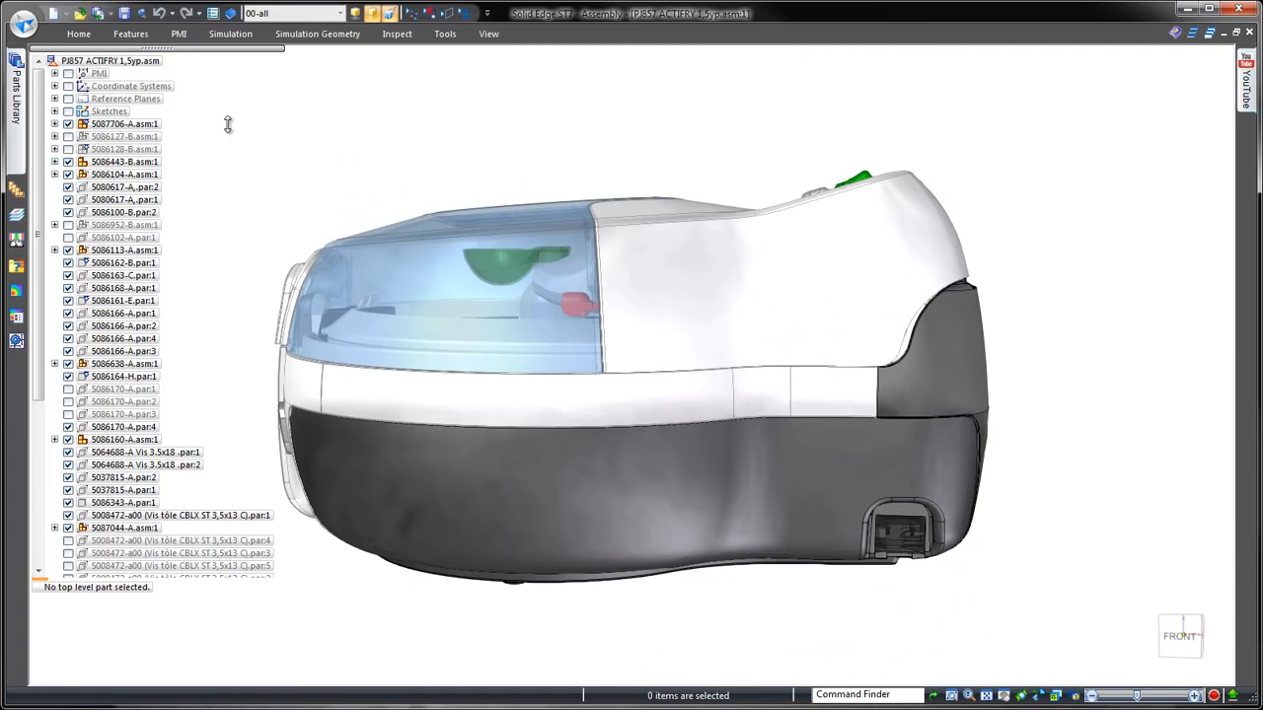
left_click(340, 11)
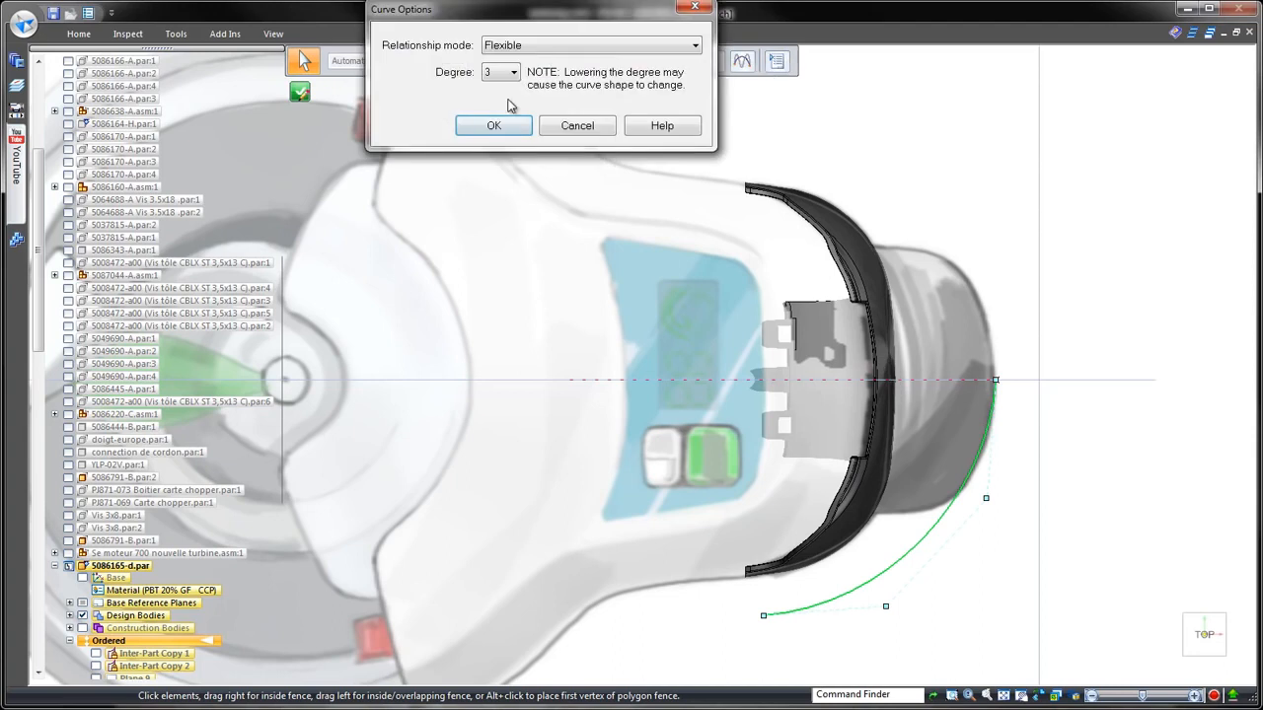
Make the rear profile curve Flexible degree 3, drag its points over the sketch, and return.
left_click(494, 127)
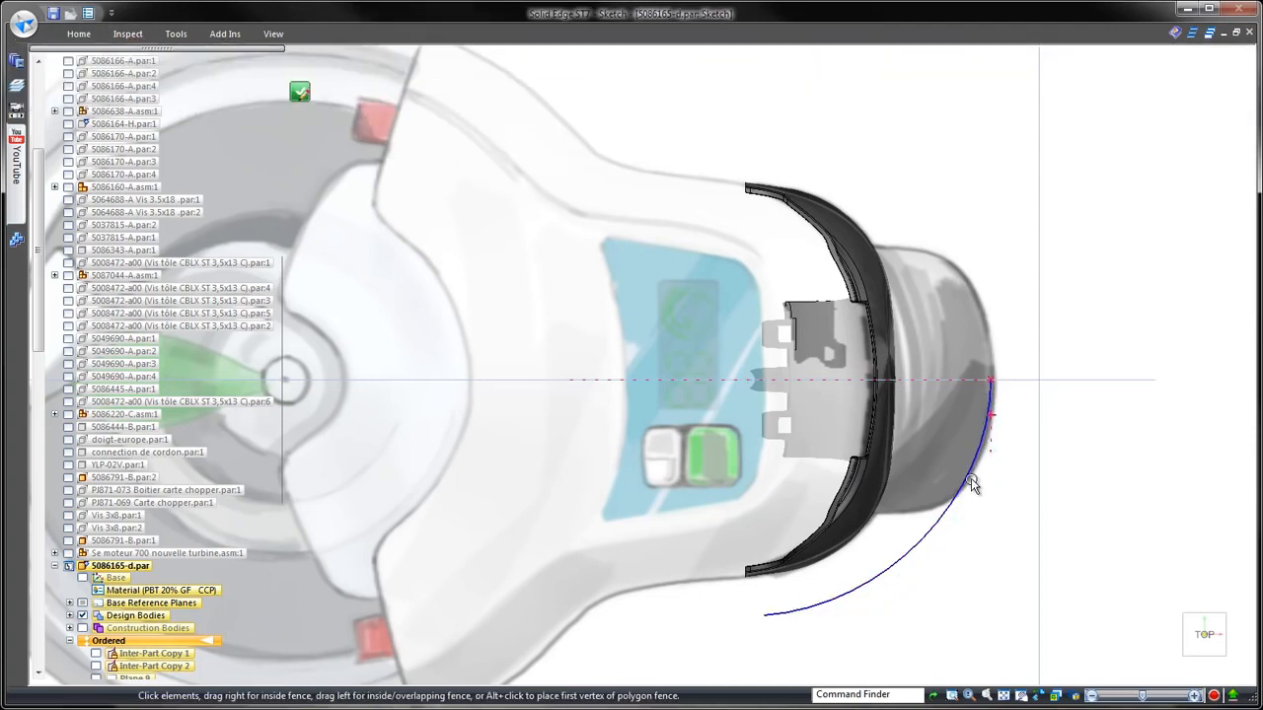
left_click(977, 483)
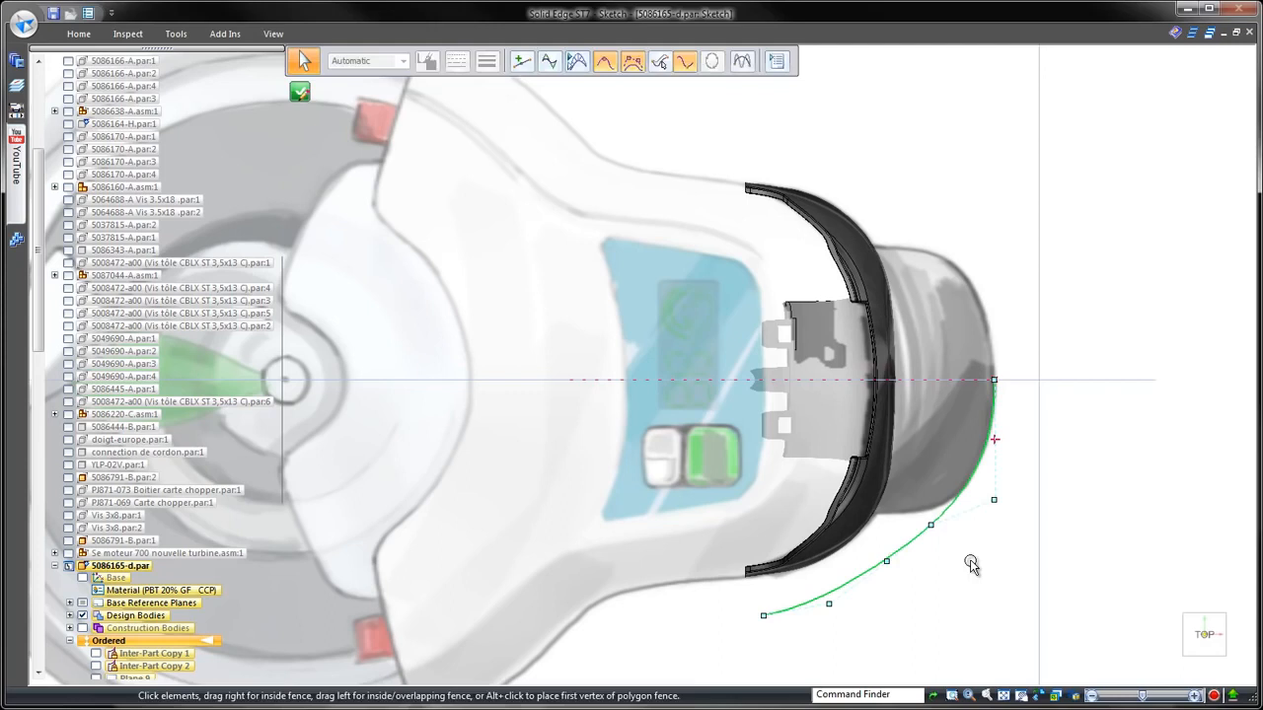
left_click(300, 90)
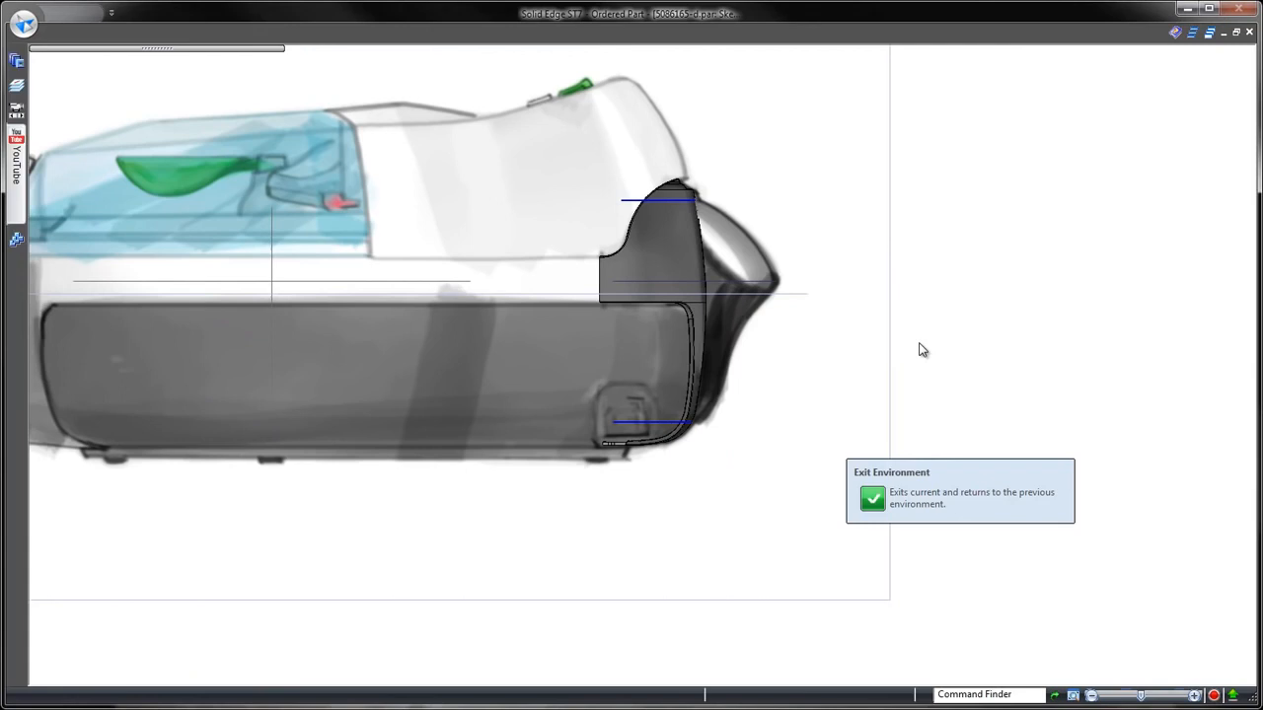
left_click(872, 497)
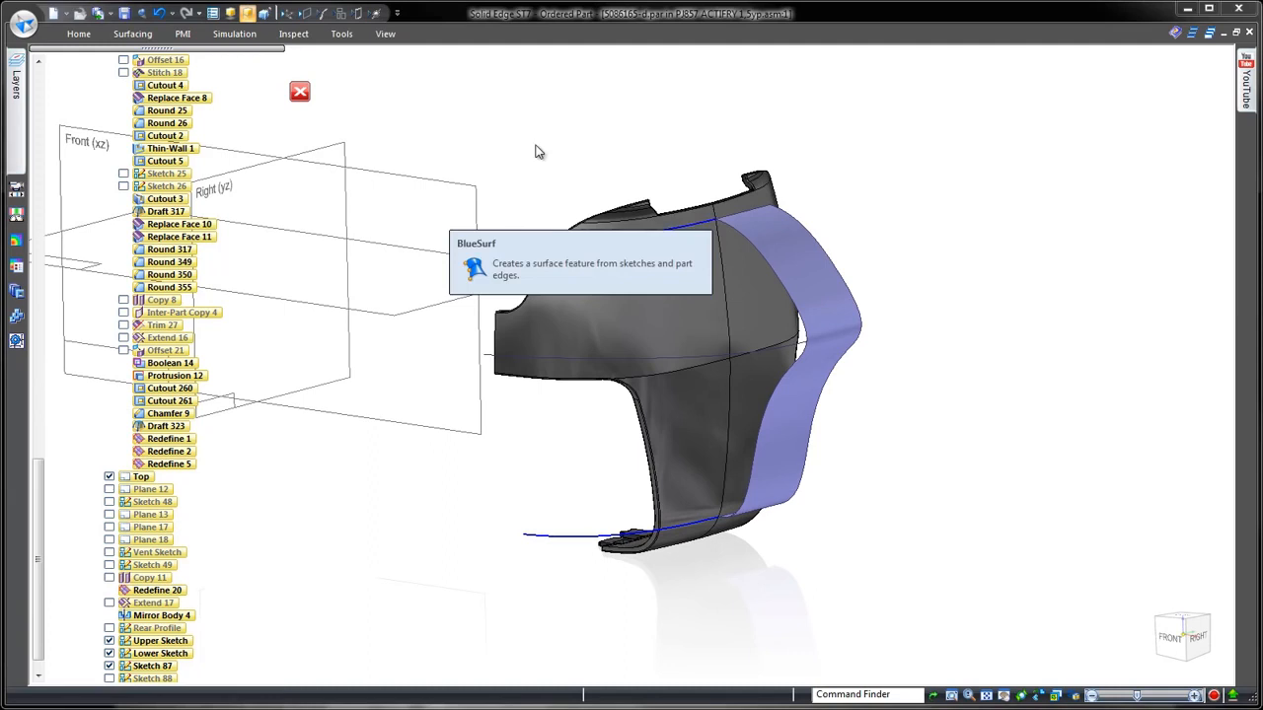
Create a BlueSurf across the rear casing's profile curves and hide all construction curves.
left_click(474, 268)
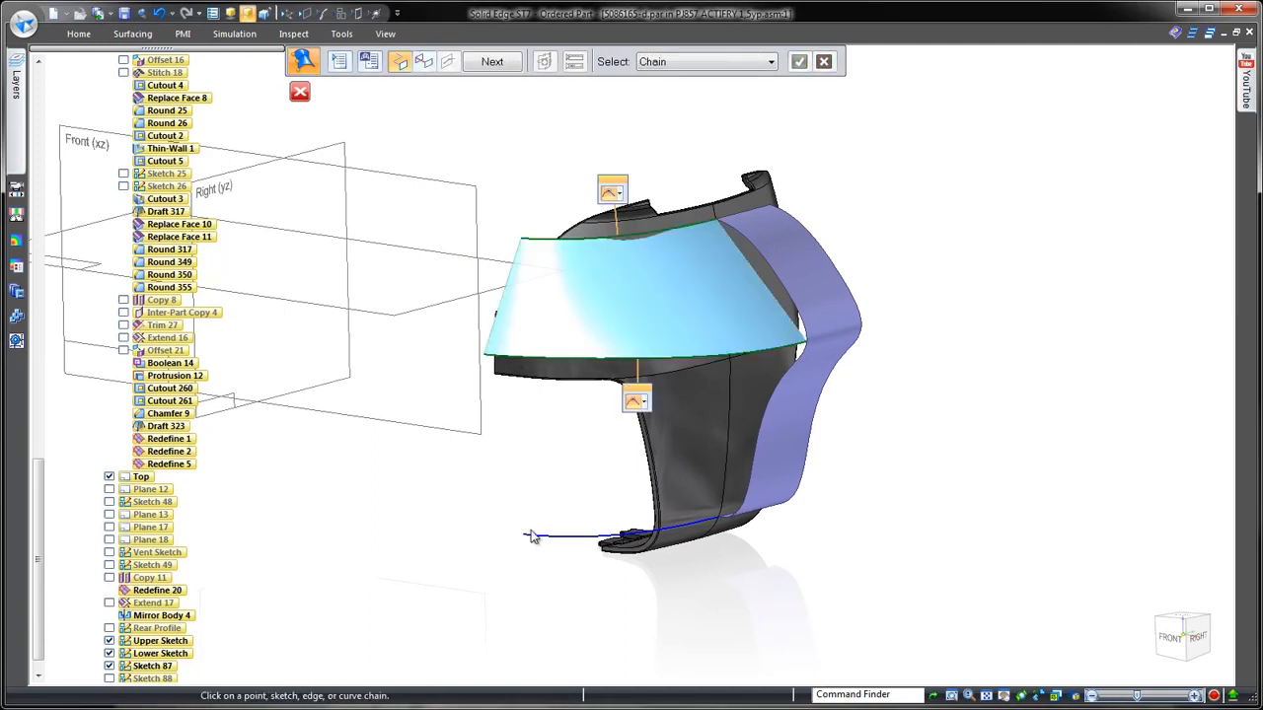
left_click(422, 61)
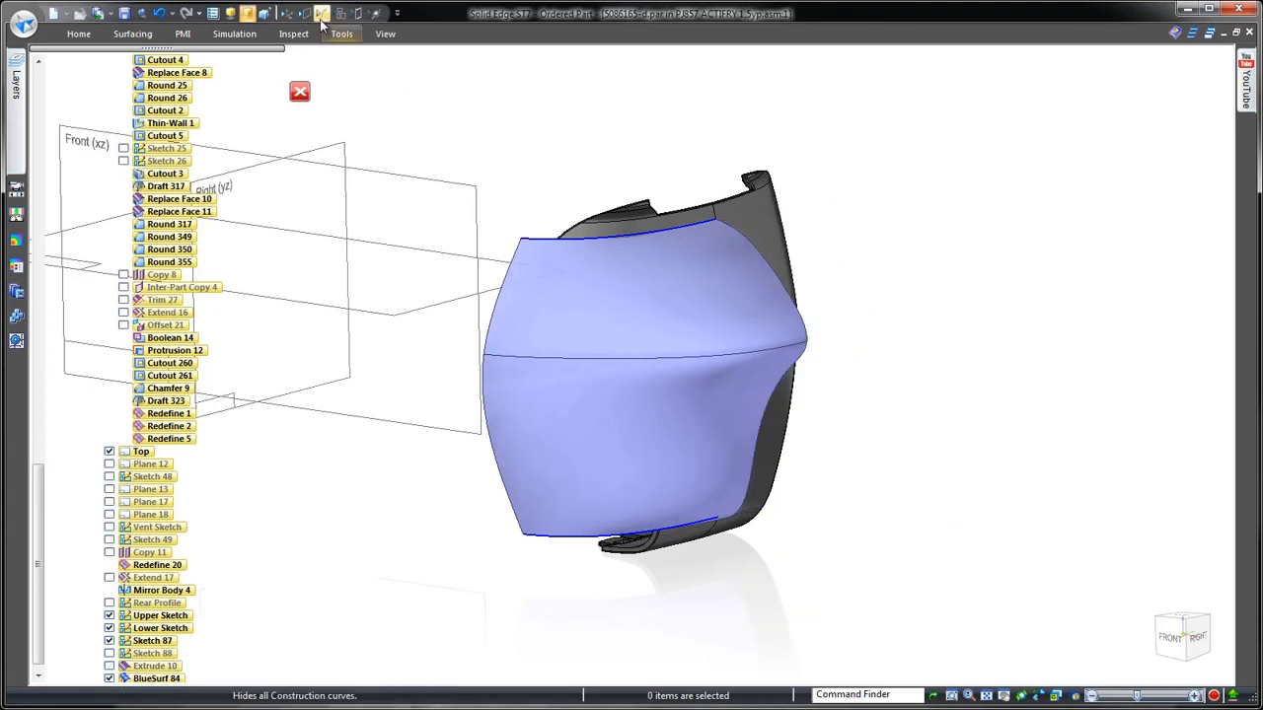
left_click(292, 33)
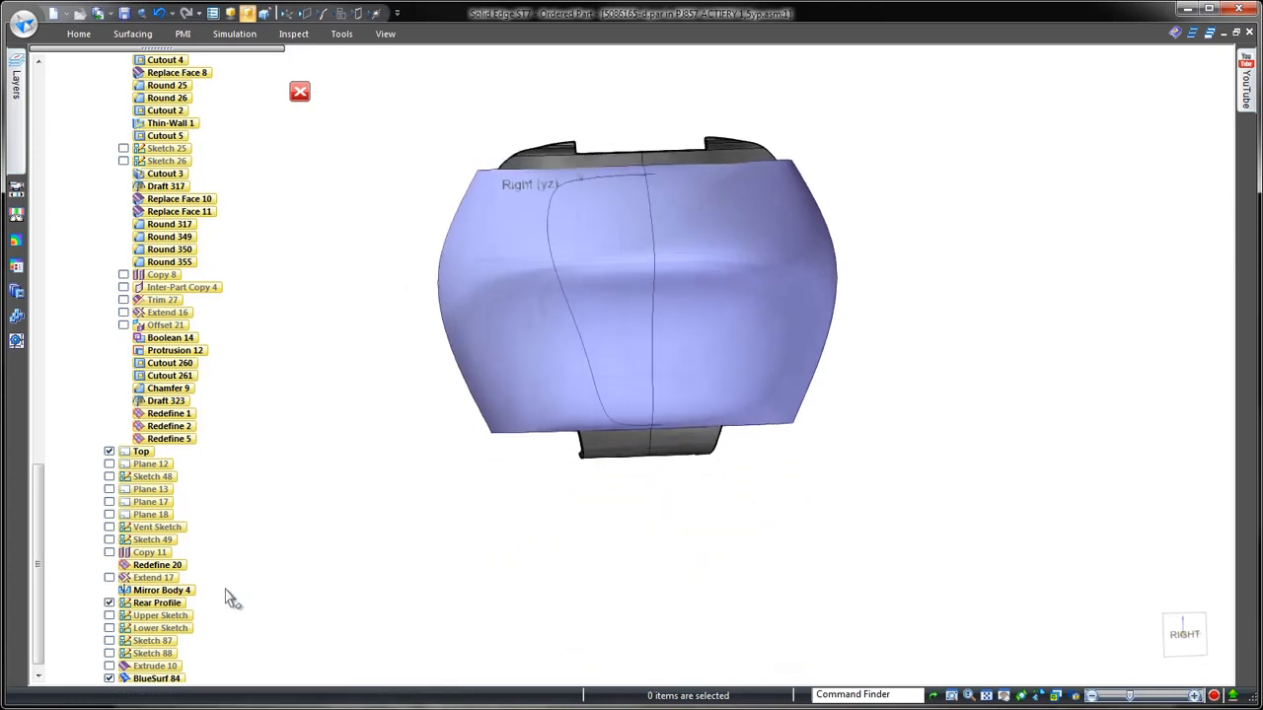
Trim the new surface with a curve chain and remove the unwanted region against the casing.
left_click(132, 34)
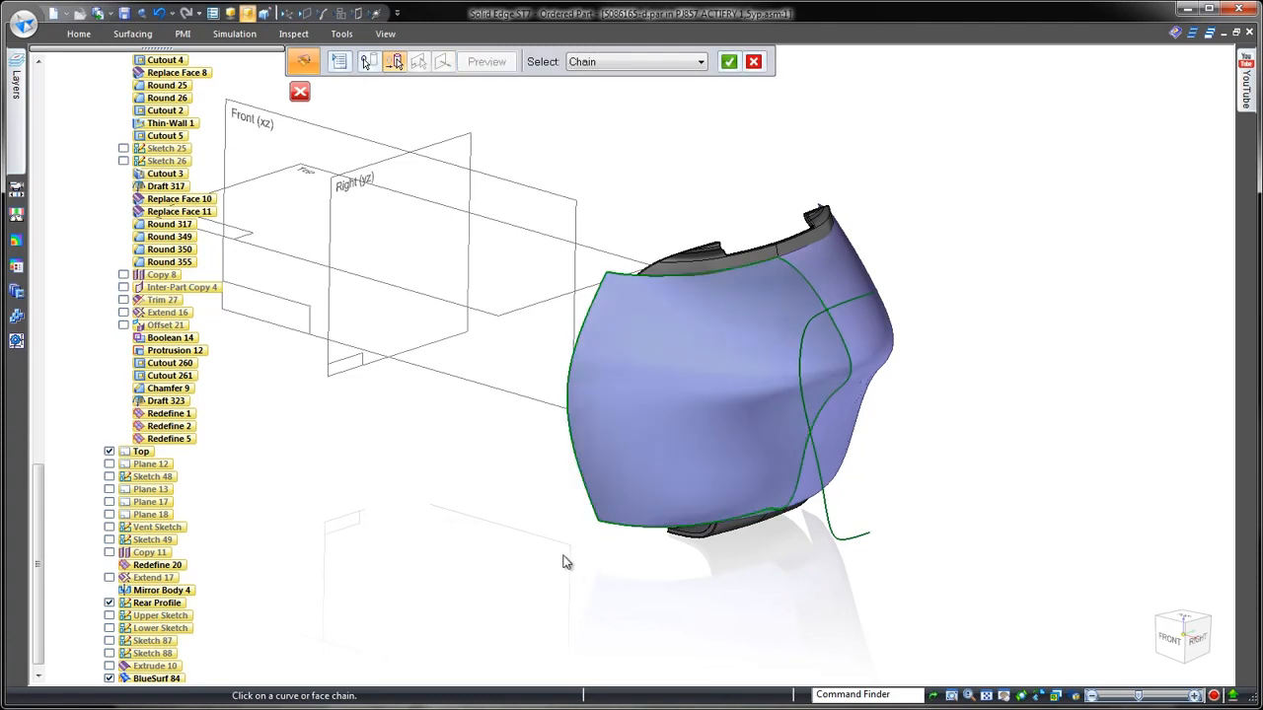
right_click(568, 562)
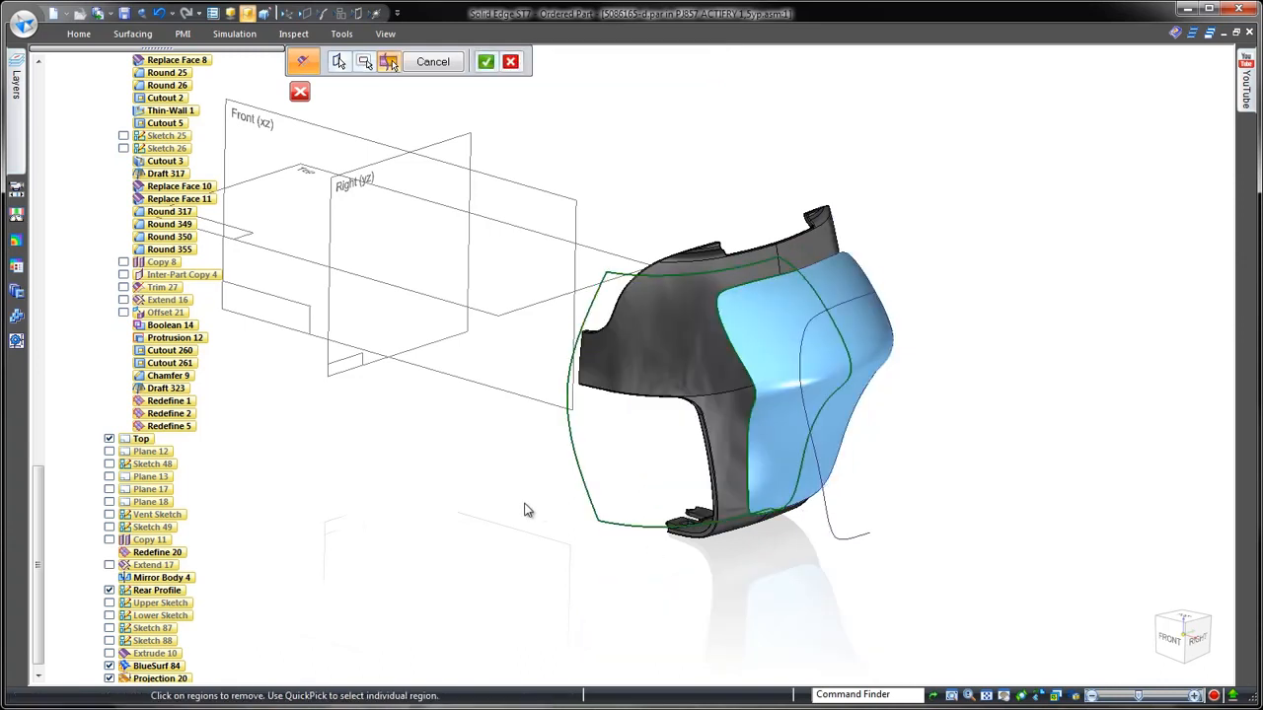
left_click(485, 61)
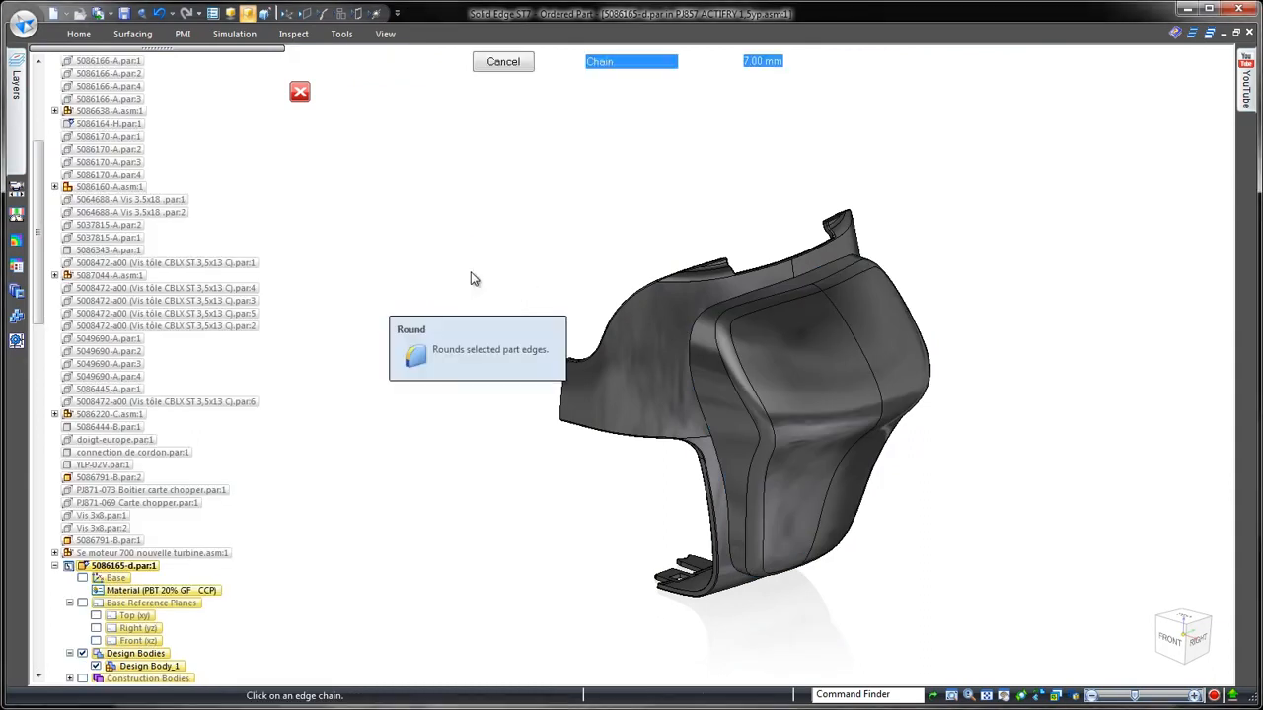
Round the recess edge chain on the rear casing panel.
left_click(691, 352)
type("5")
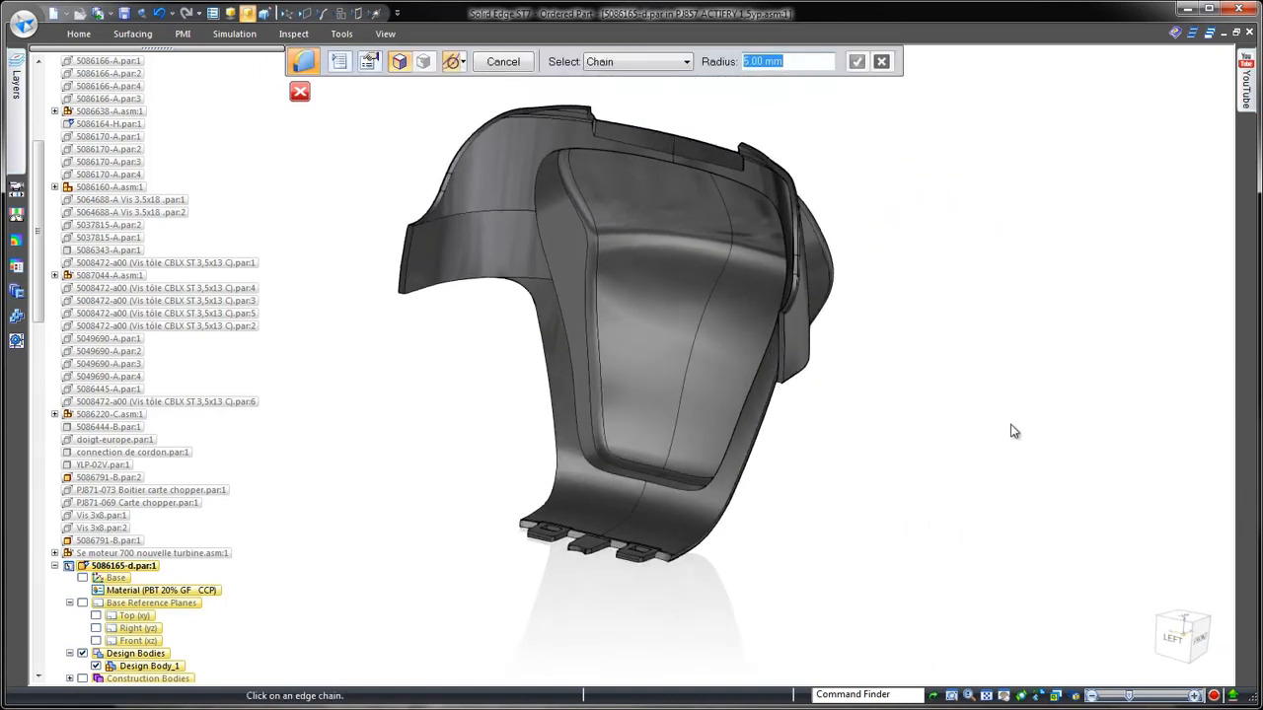
left_click(663, 498)
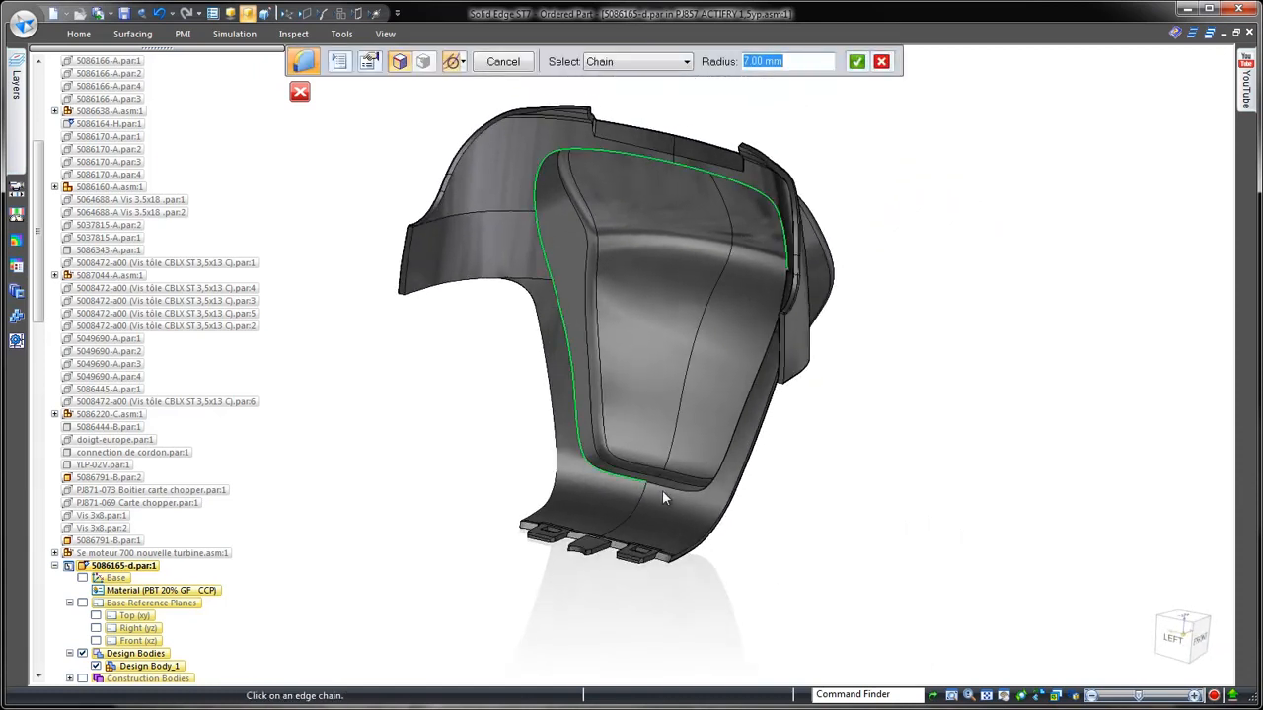
left_click(501, 61)
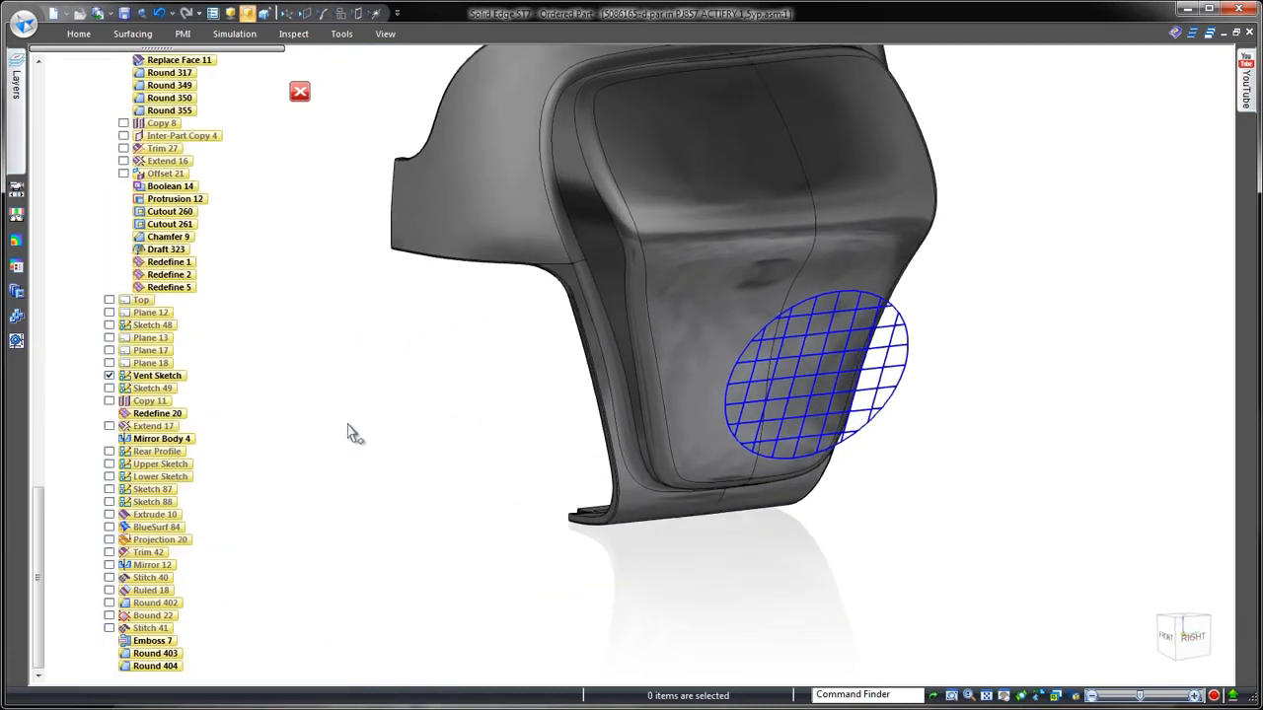
left_click(79, 31)
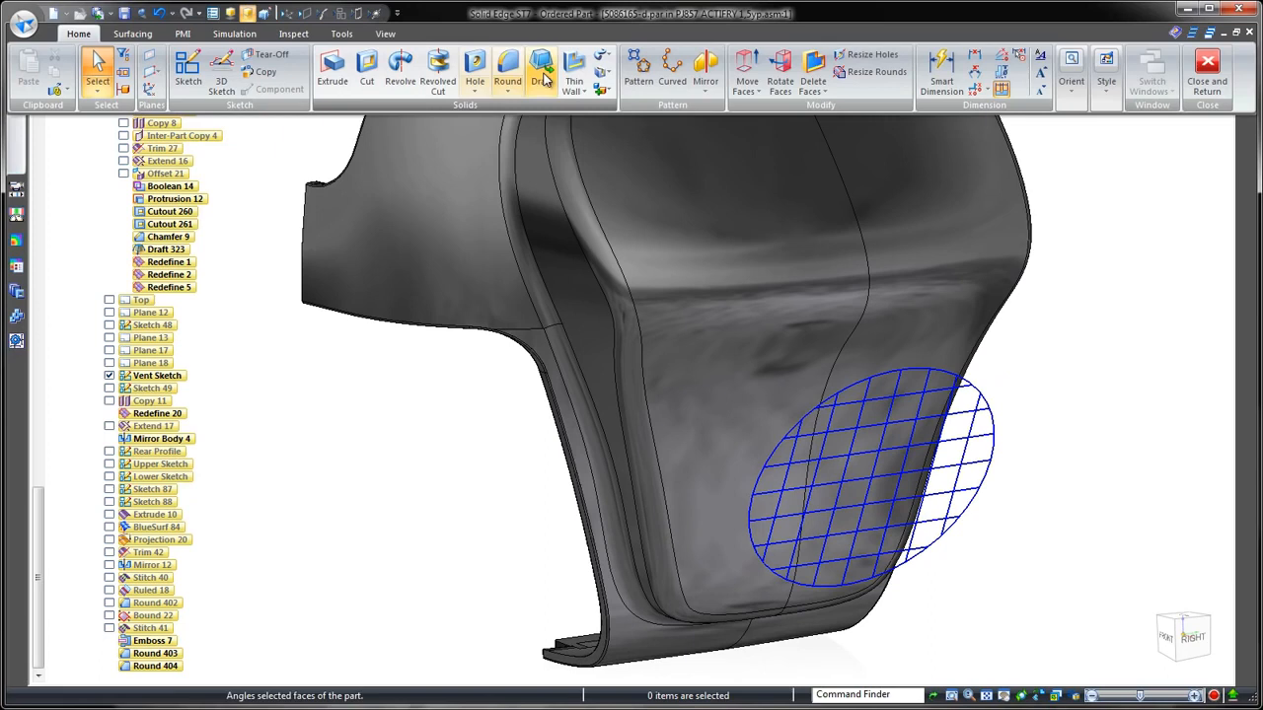
Start a vent feature using the grid sketch chain as its ribs.
left_click(540, 69)
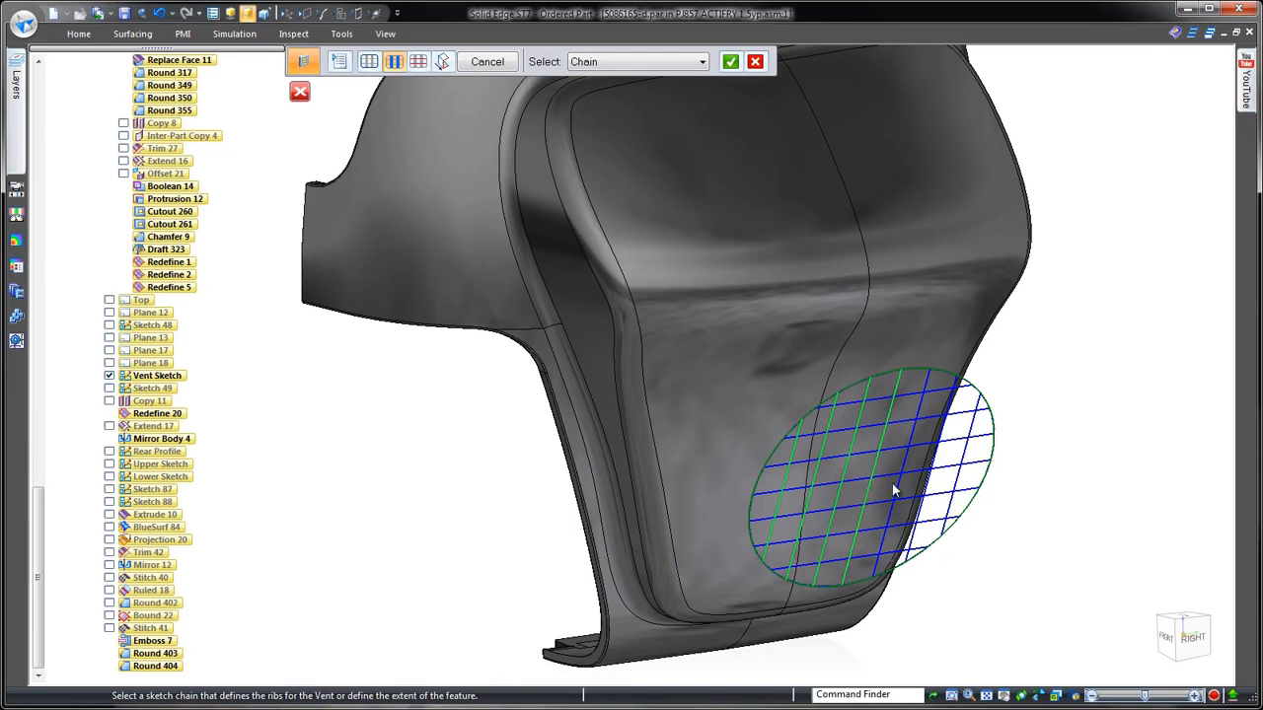
left_click(703, 62)
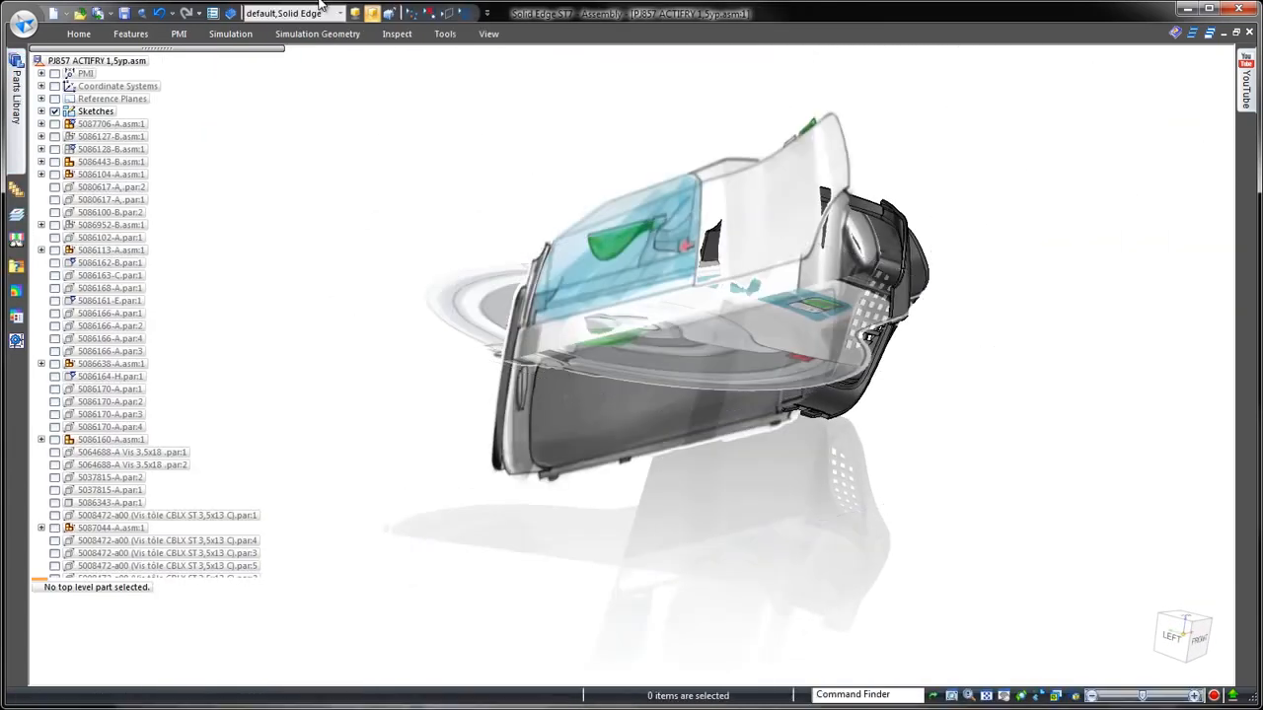
Return to the fryer assembly and inspect the casing part's surface with zebra stripes.
left_click(286, 11)
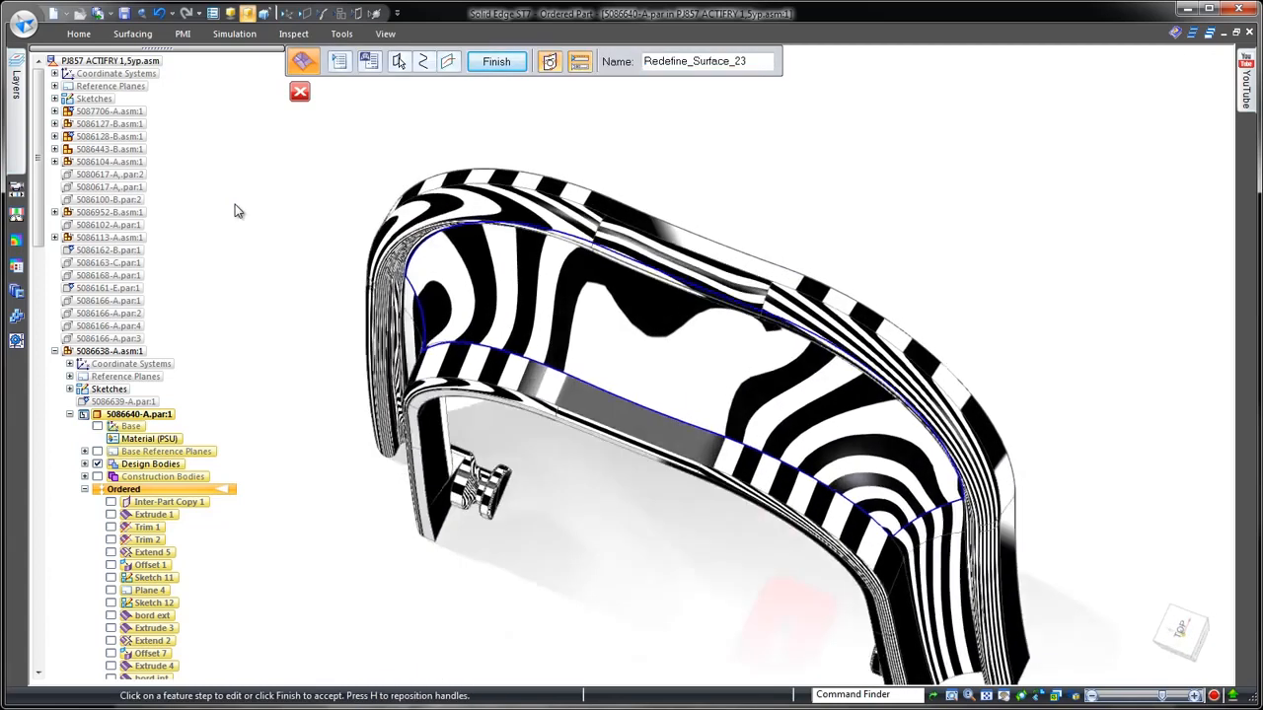
left_click(450, 233)
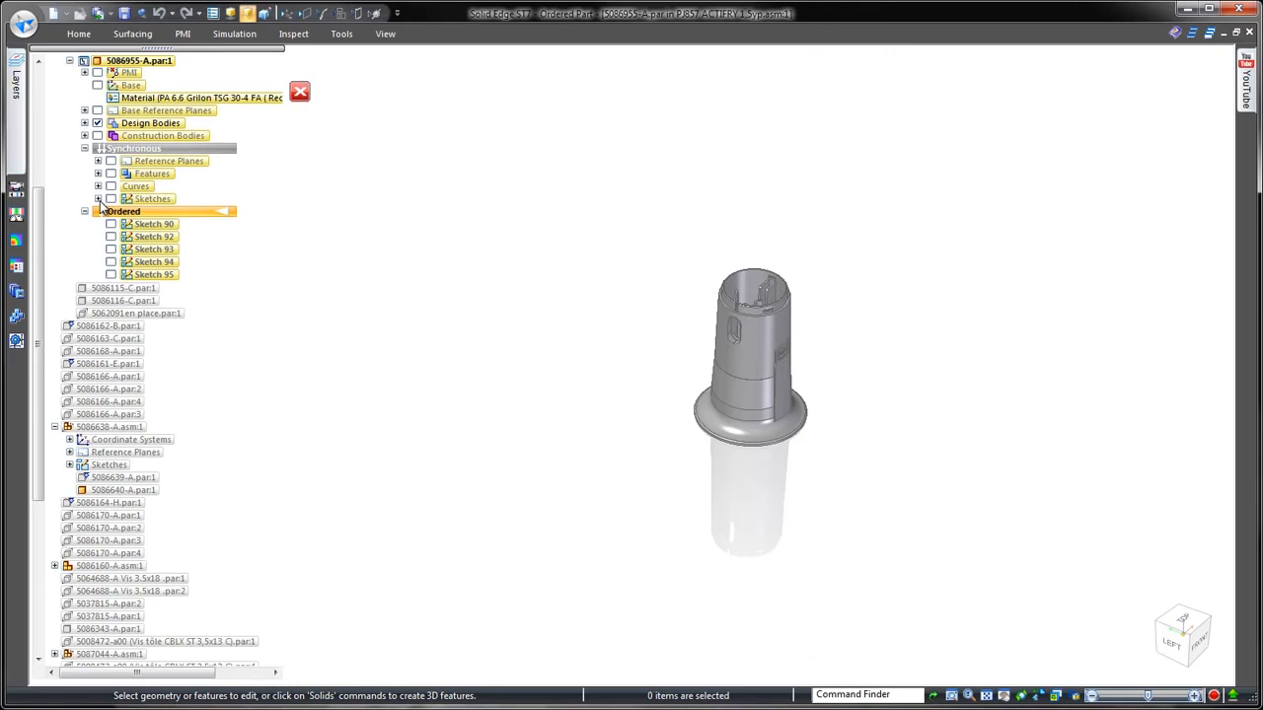
Show Paddle Profile and Paddle Step Profile sketches and loft the paddle arm from their chains.
left_click(98, 197)
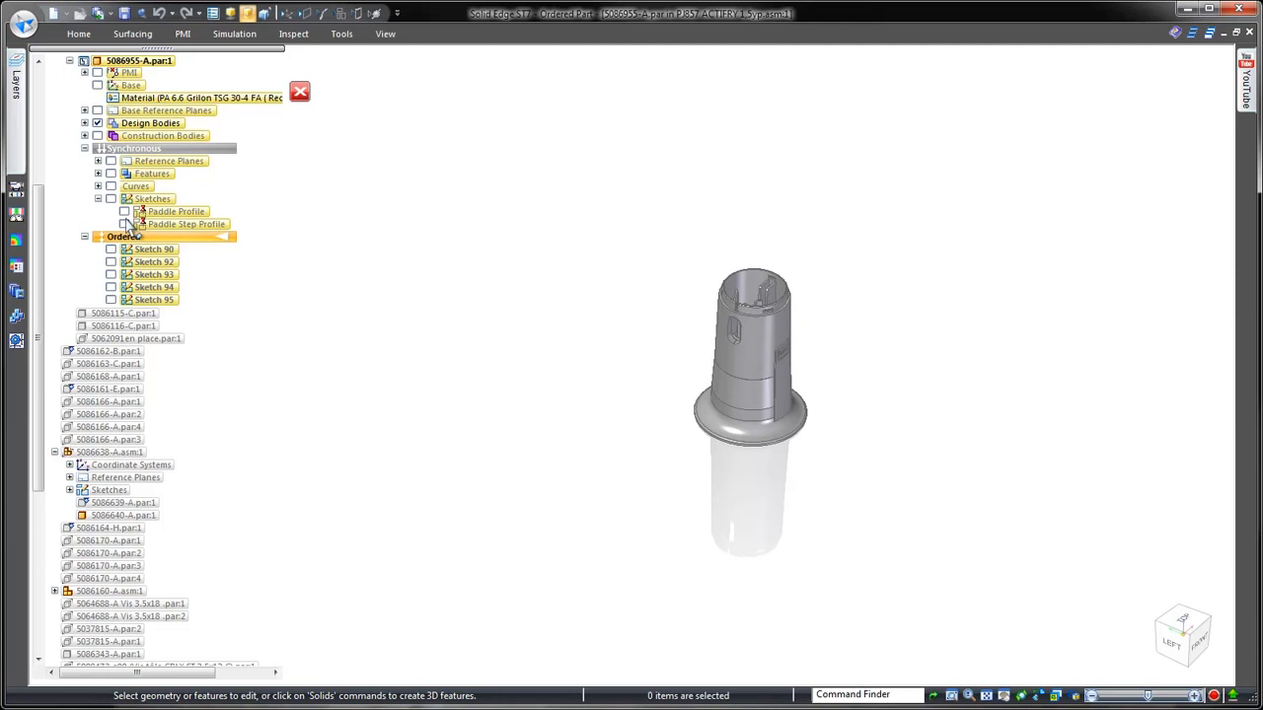
left_click(124, 211)
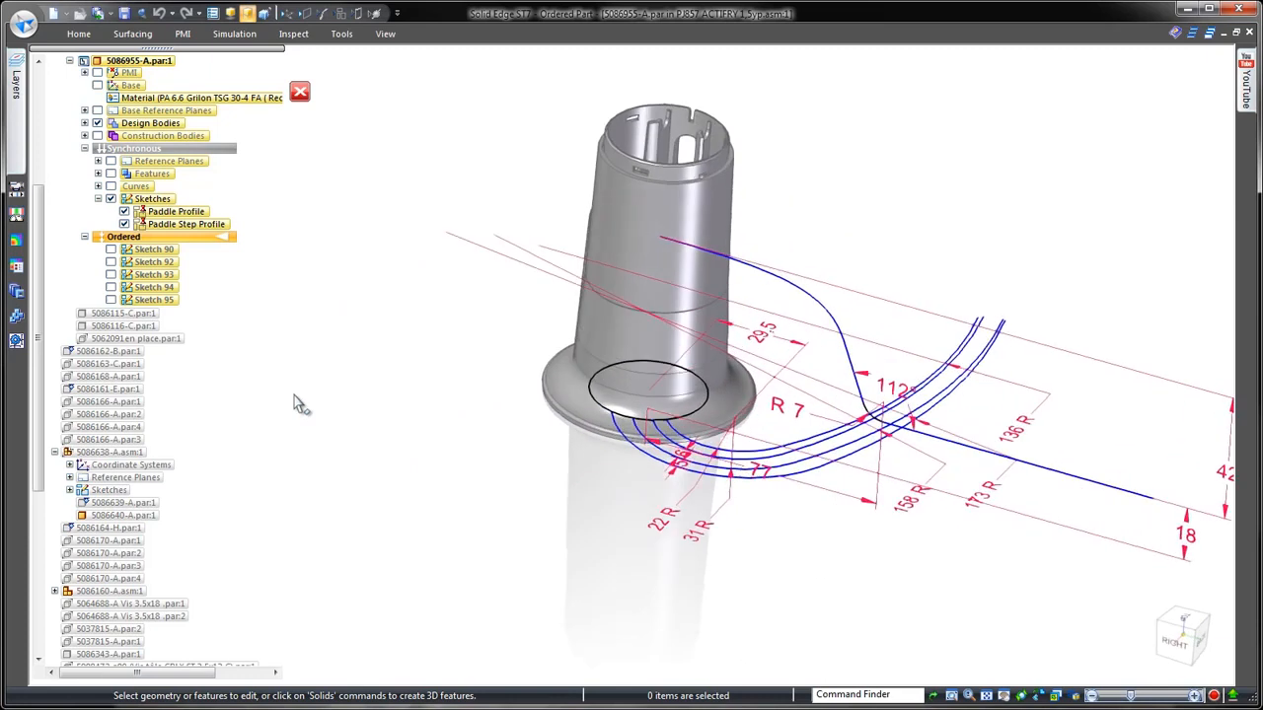
left_click(132, 32)
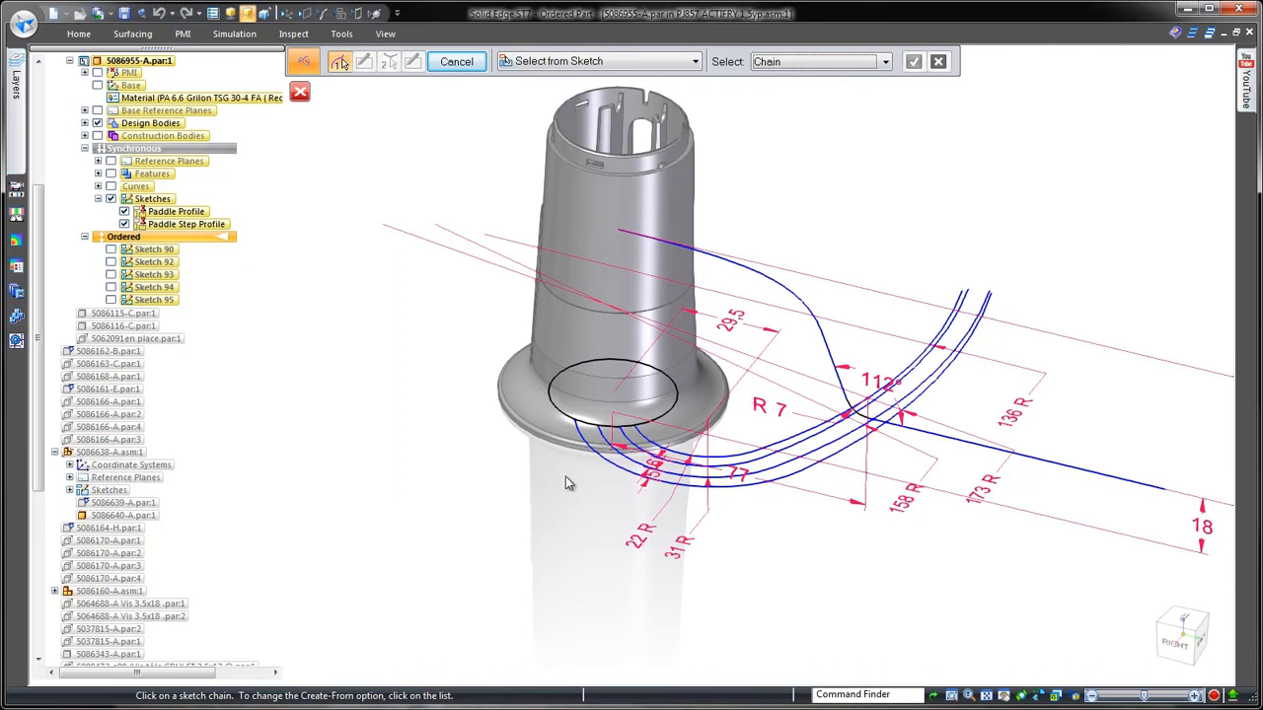
left_click(651, 464)
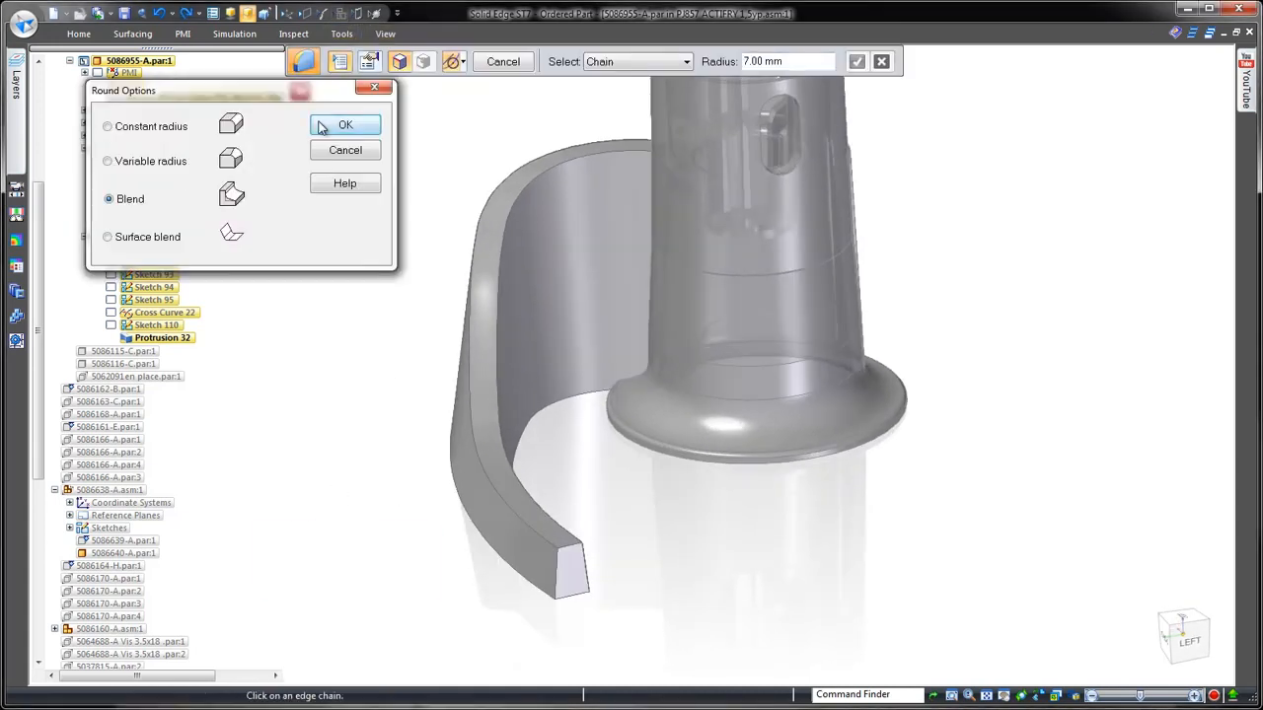
Blend-round the arm's edges, replace its tip face and merge its top into one surface.
left_click(346, 124)
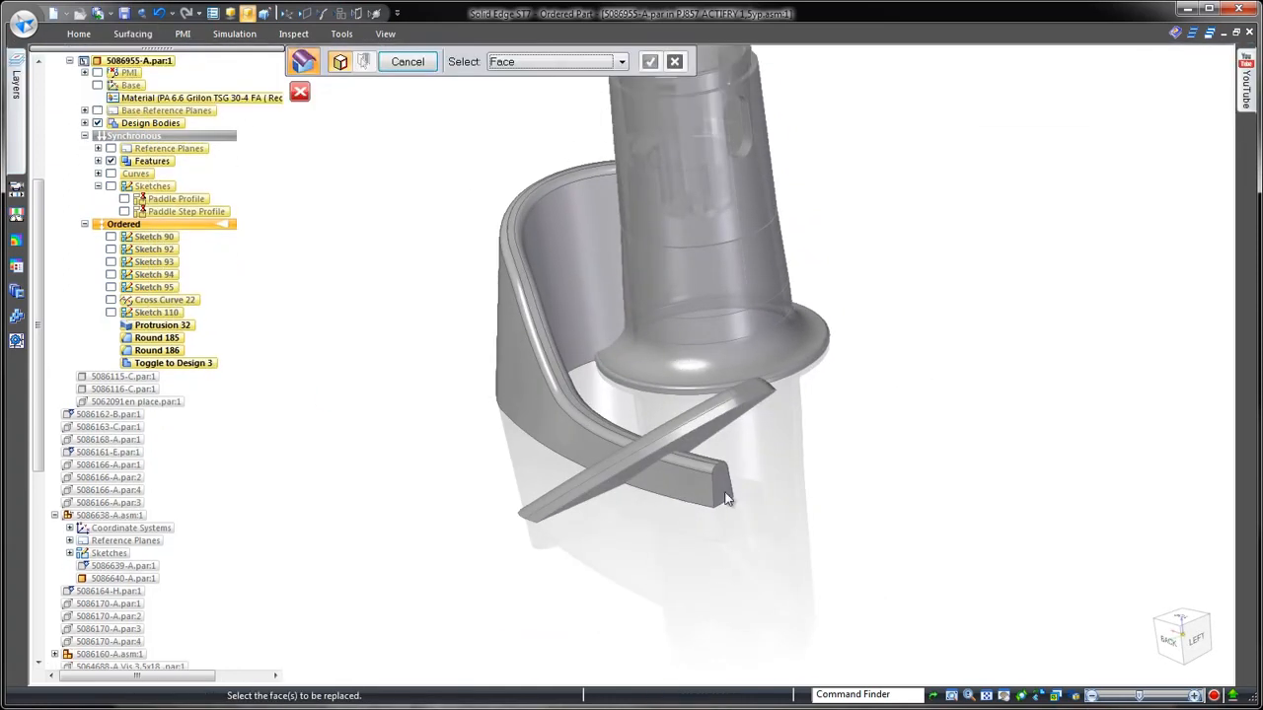
left_click_drag(726, 497, 667, 545)
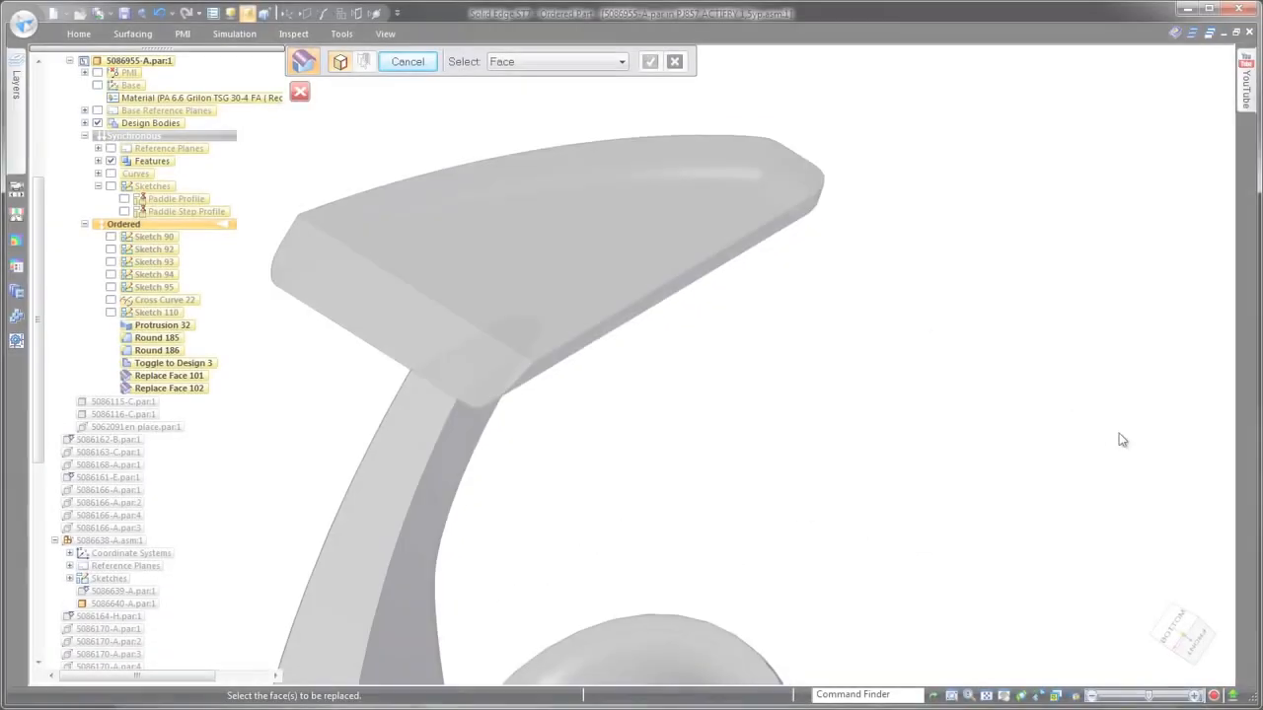
left_click(407, 61)
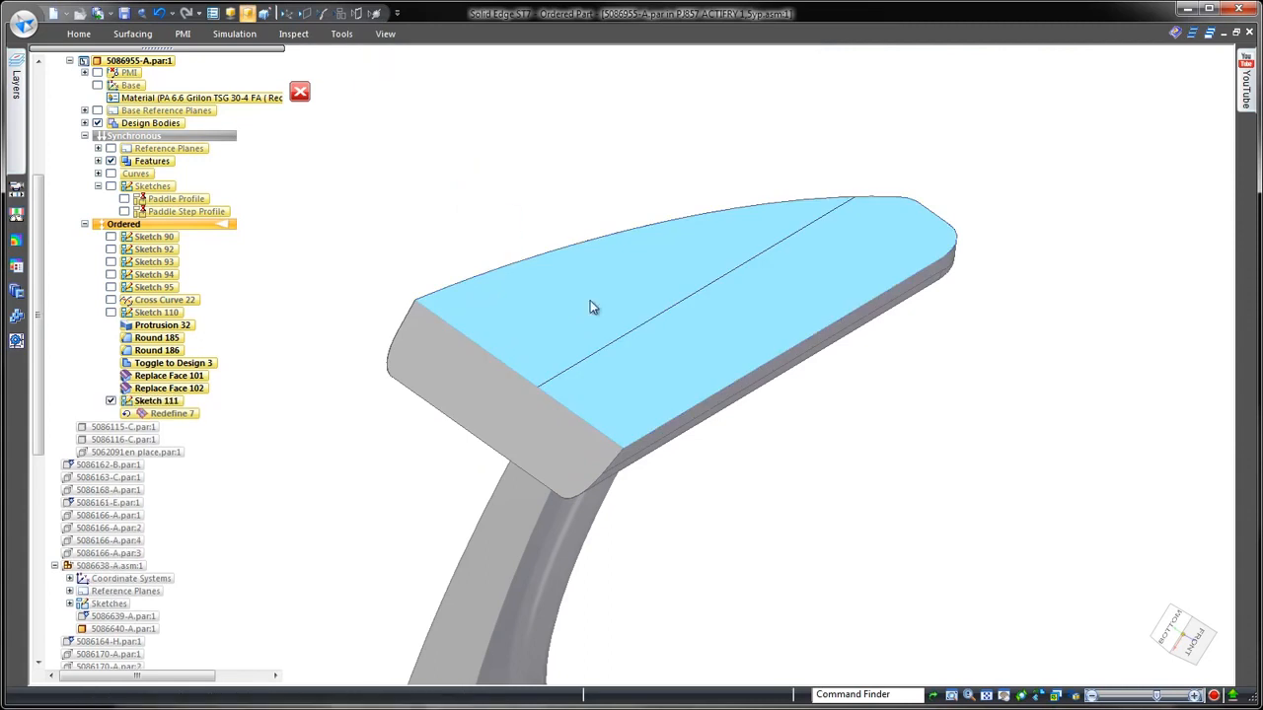
double_click(174, 413)
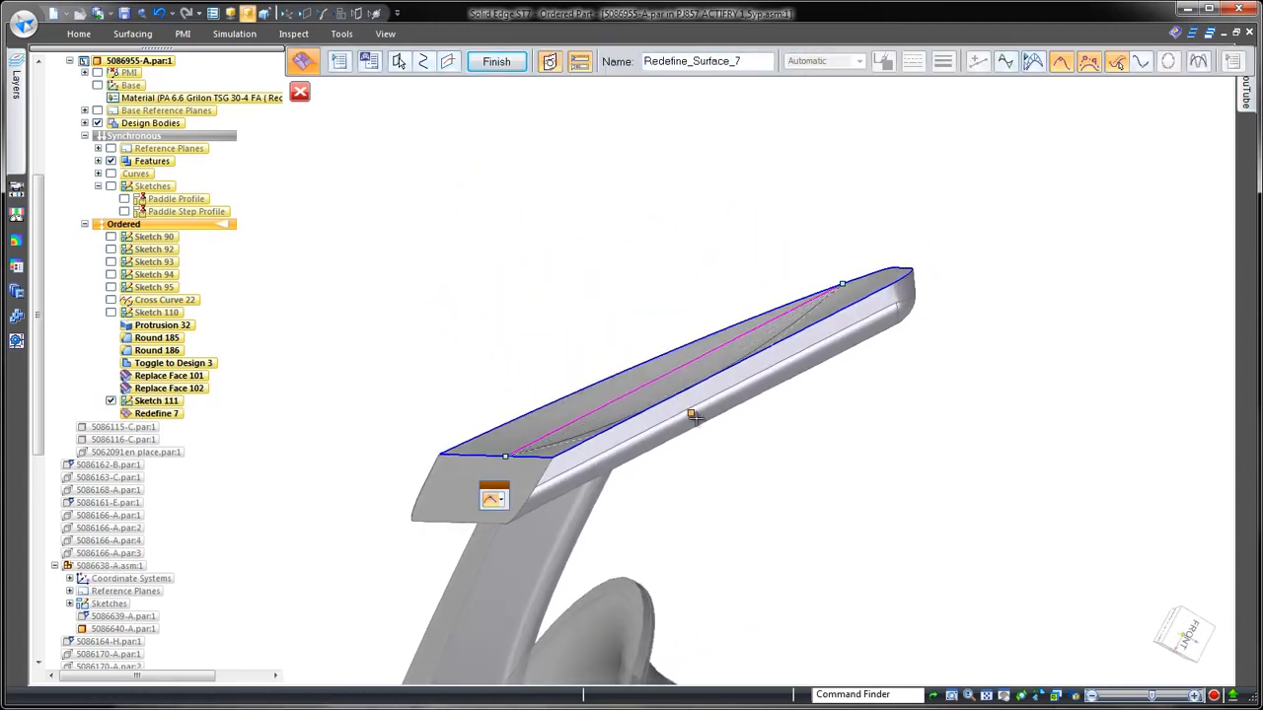
left_click(497, 61)
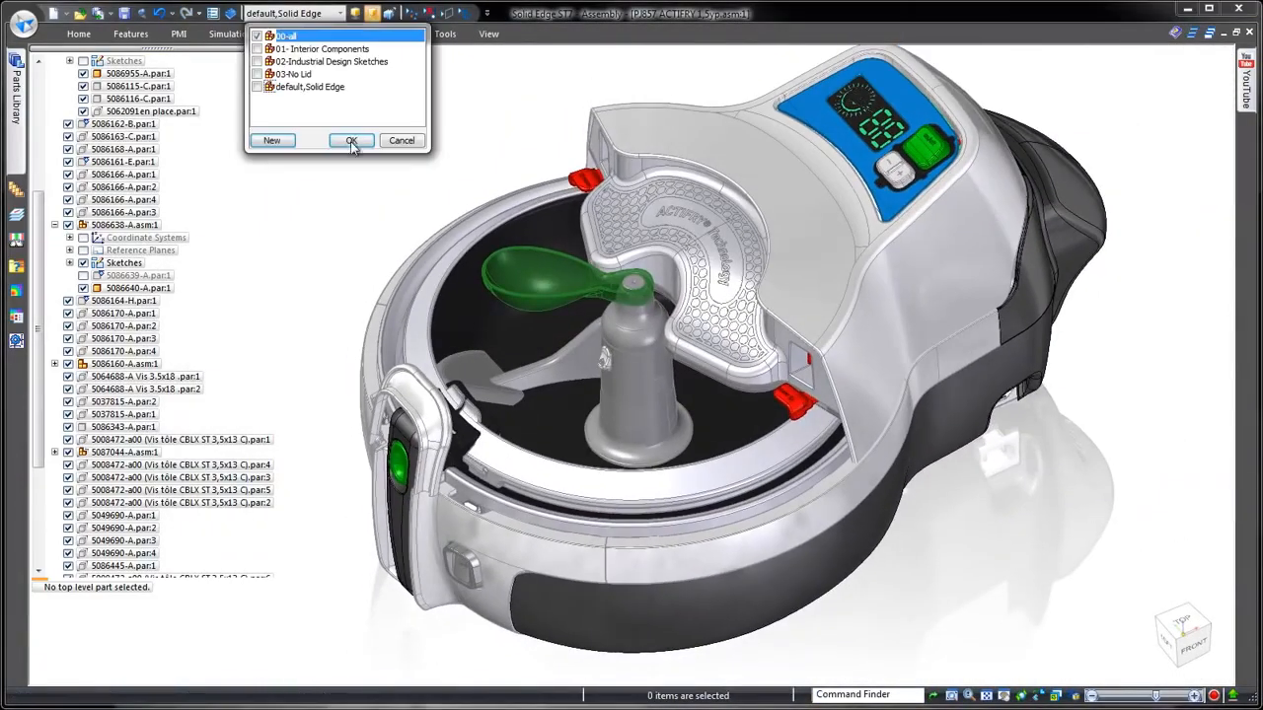
Apply the '00 all' display configuration for the fully rendered fryer with paddle visible.
left_click(352, 140)
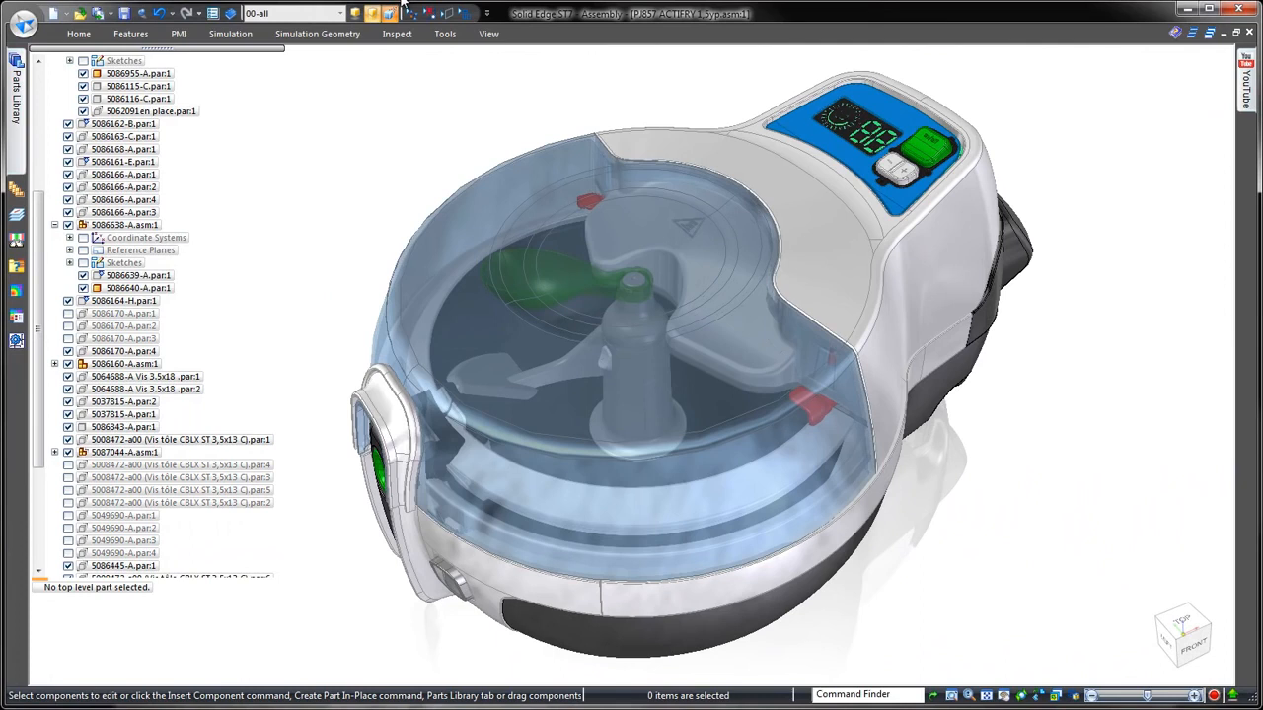